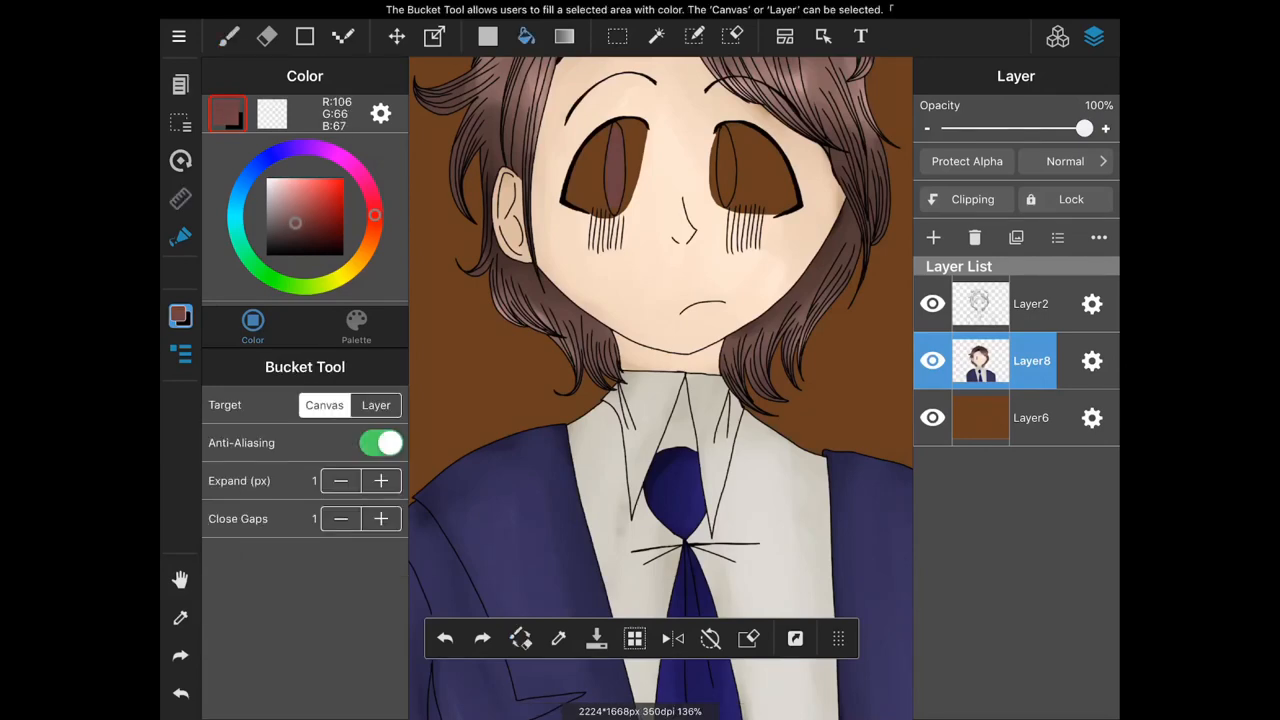
# Choose the Pencil brush and start a thin red stroke in the left iris
pyautogui.click(308, 204)
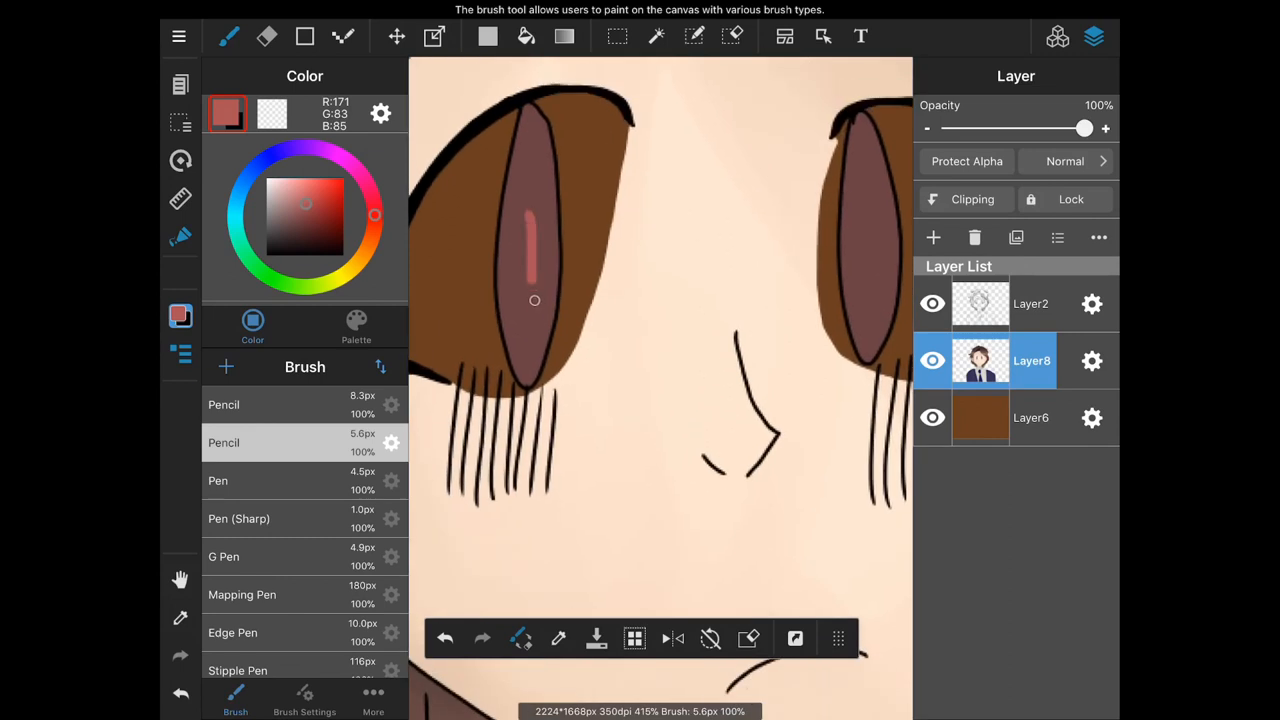
# Fill both irises with red-pink using the Pencil brush
pyautogui.moveTo(534, 300); pyautogui.dragTo(524, 290)
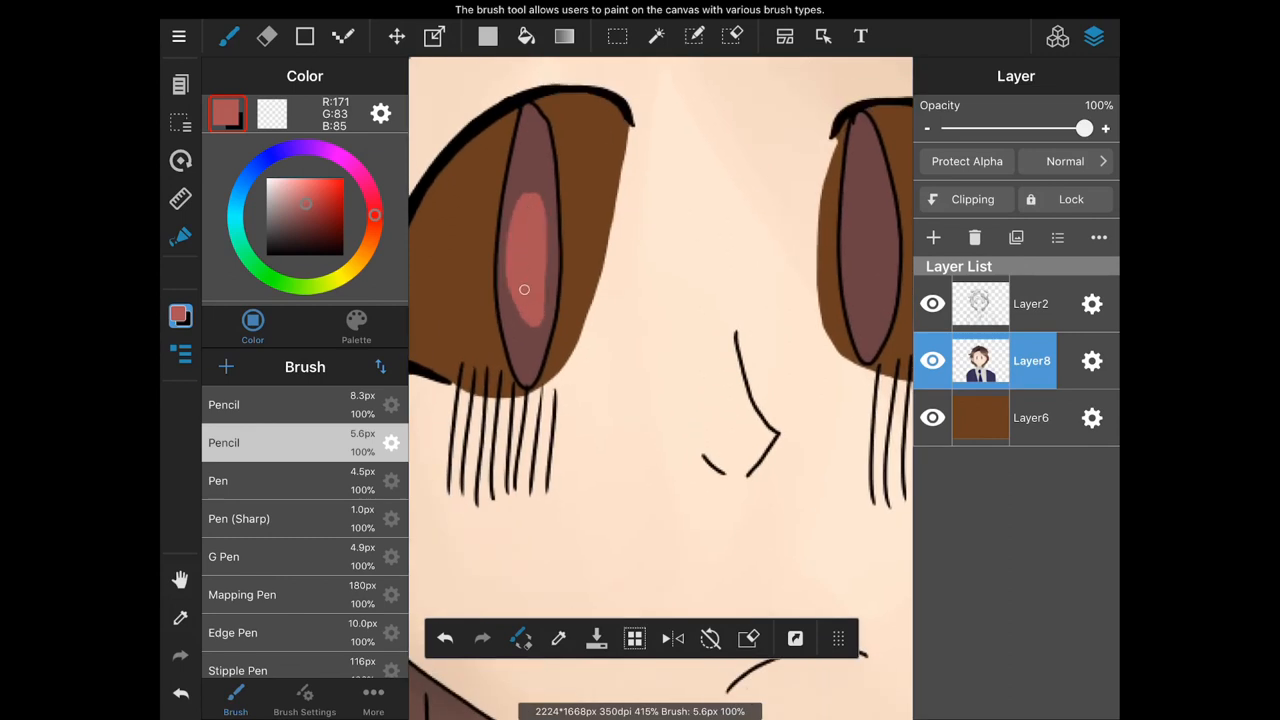
pyautogui.moveTo(524, 290); pyautogui.dragTo(520, 244)
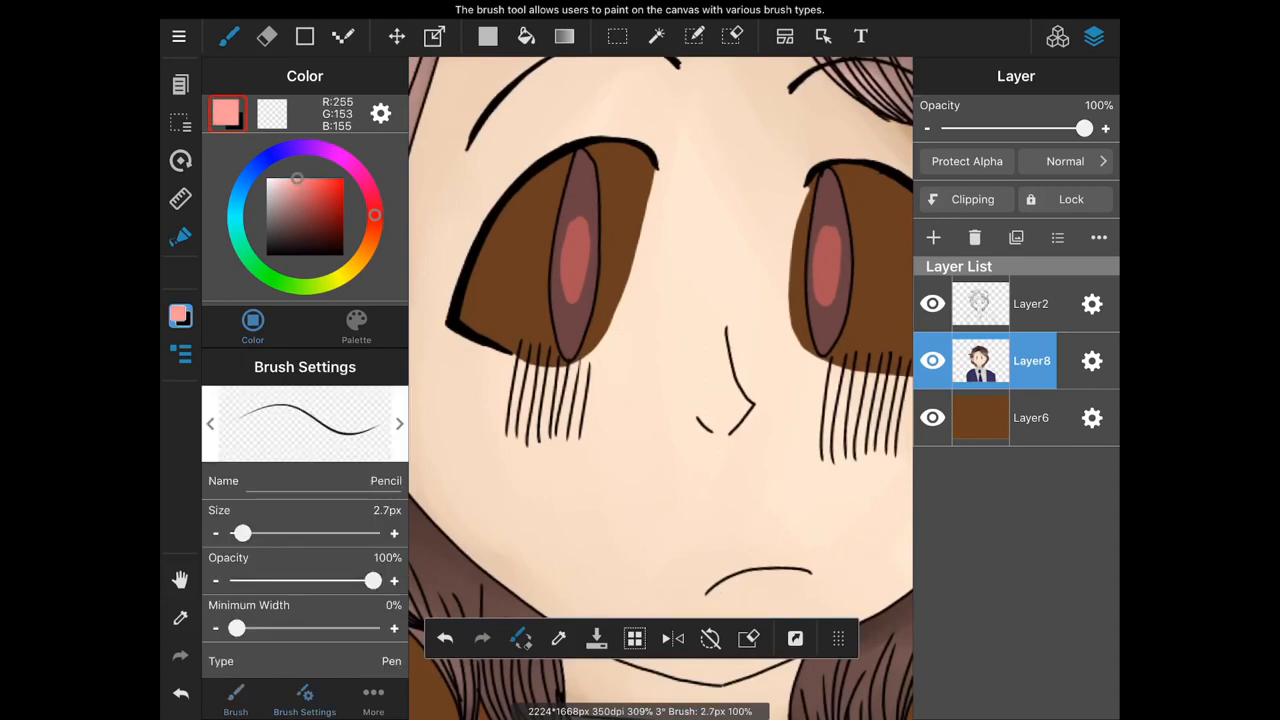
# Draw thin pink highlight lines along the lower rim of each iris
pyautogui.moveTo(560, 300); pyautogui.dragTo(580, 320)
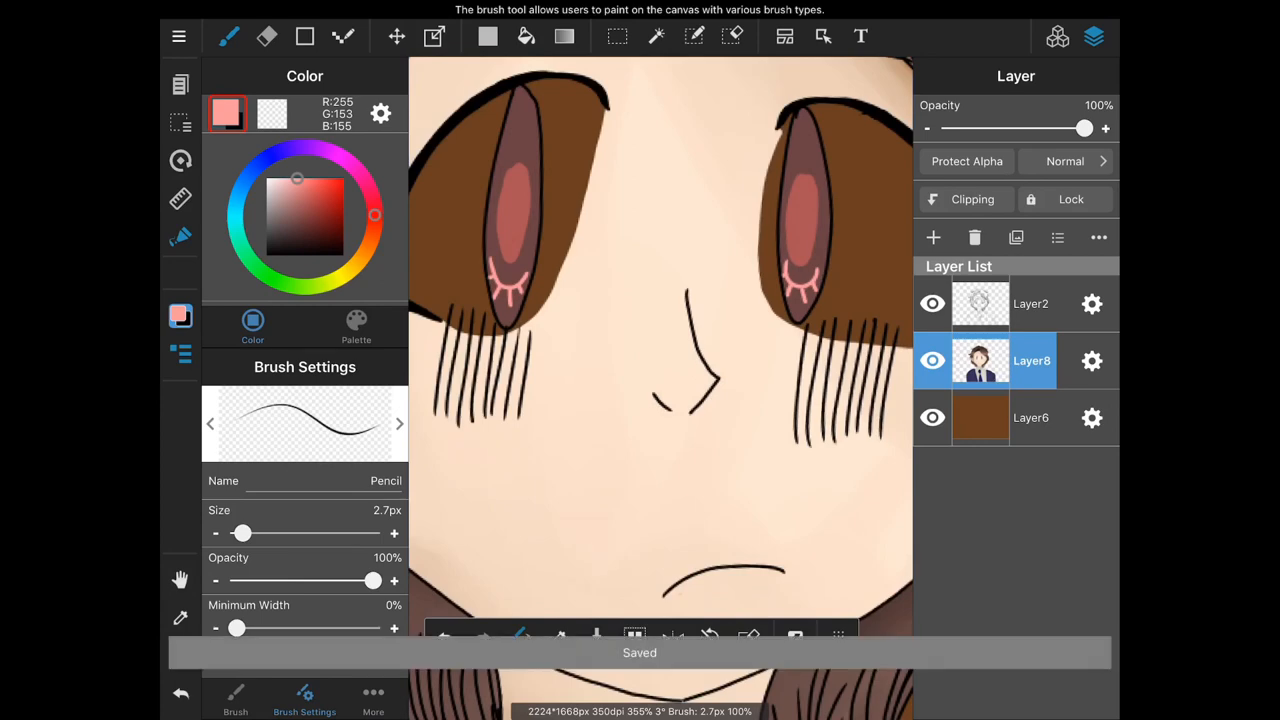
pyautogui.click(932, 236)
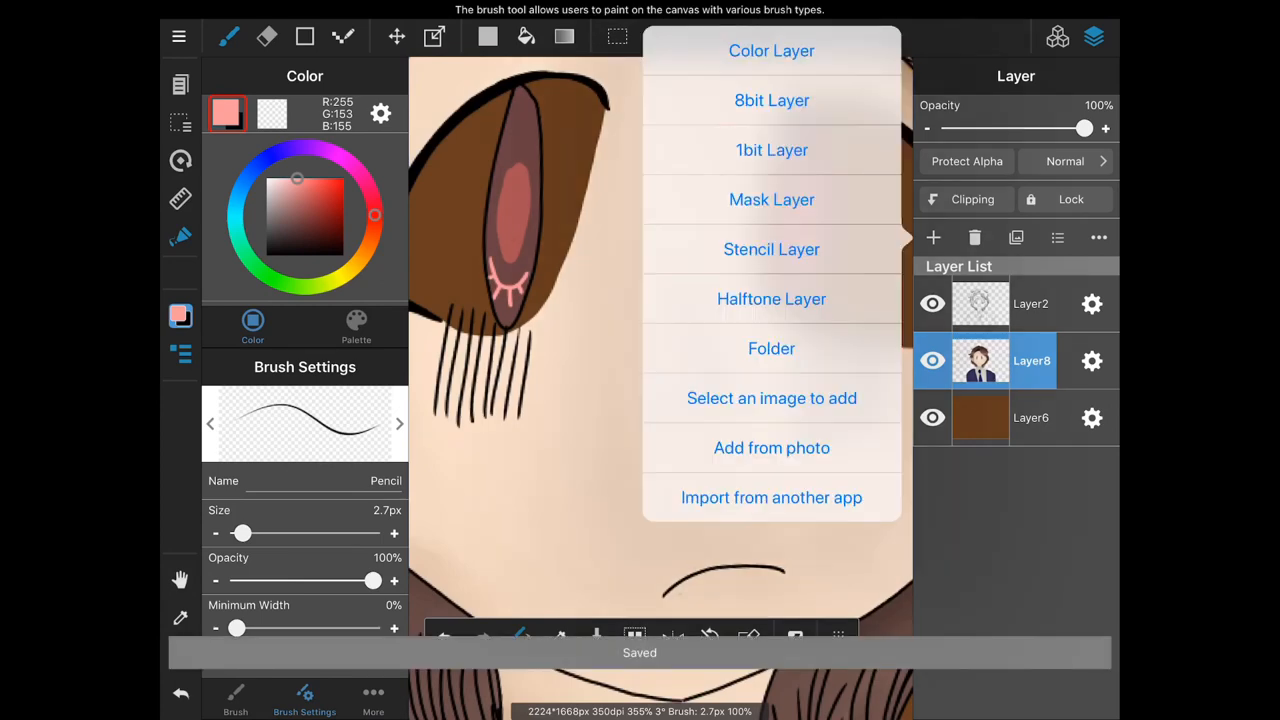
# Add a clipped Color Layer and paint a yellow-to-orange Watercolor (Wet) glow in both irises
pyautogui.click(772, 52)
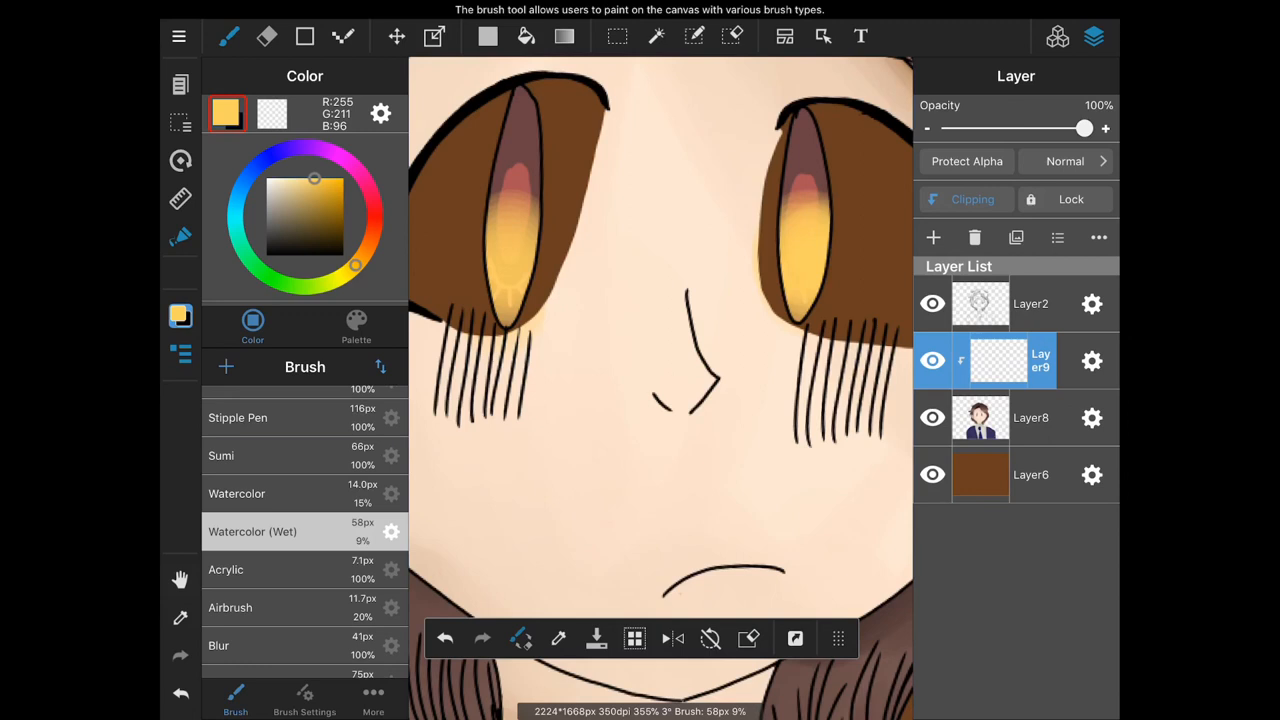
pyautogui.click(804, 256)
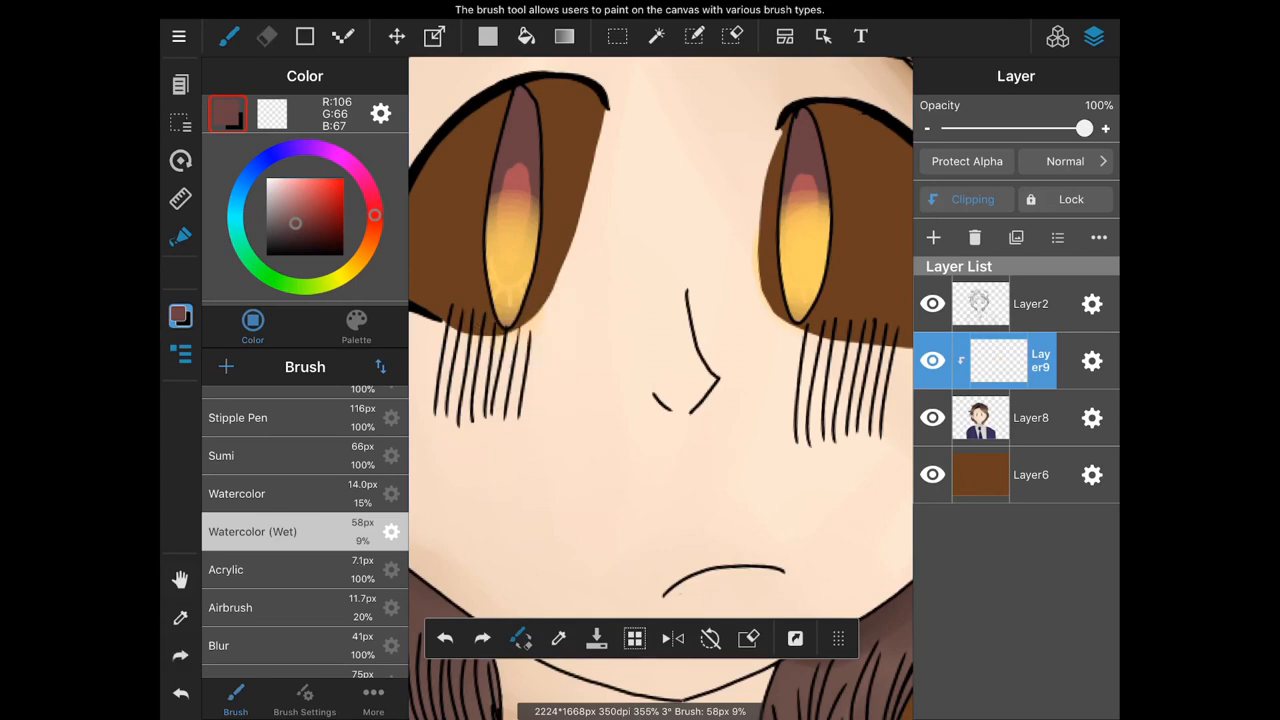
# Set the glow layer to Add blending at 68% opacity so the irises shine
pyautogui.click(268, 36)
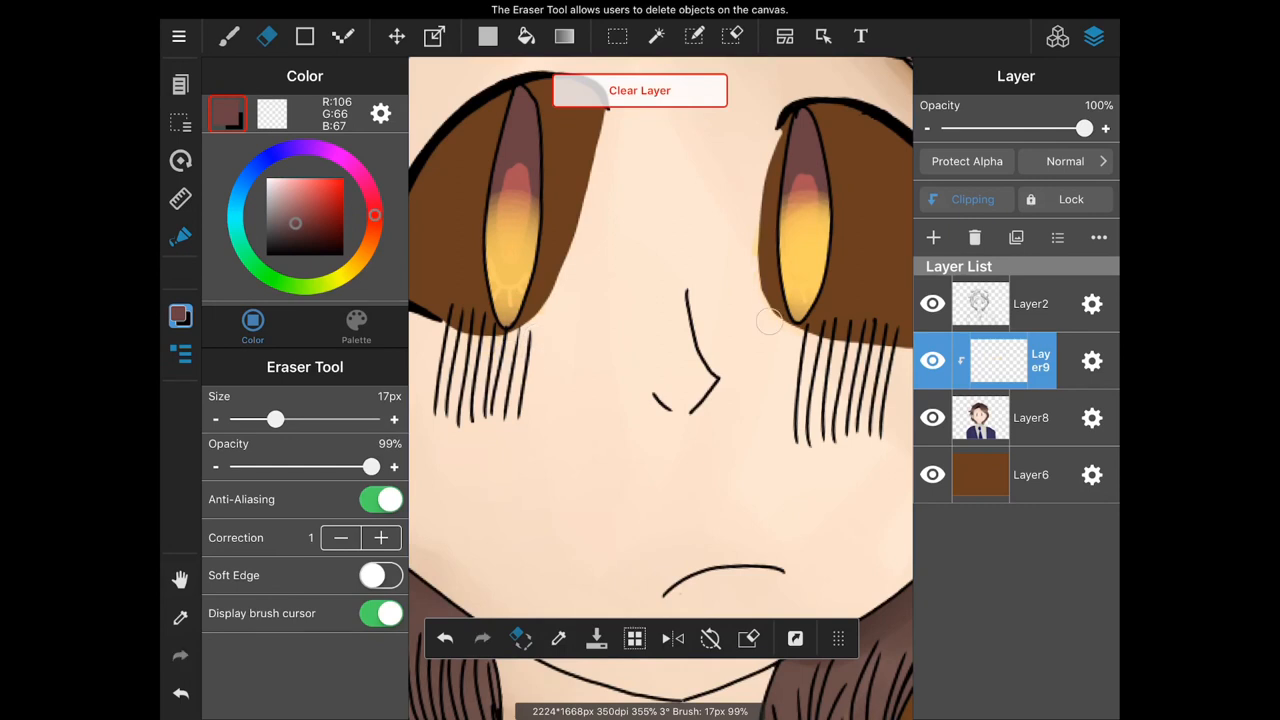
pyautogui.click(1064, 160)
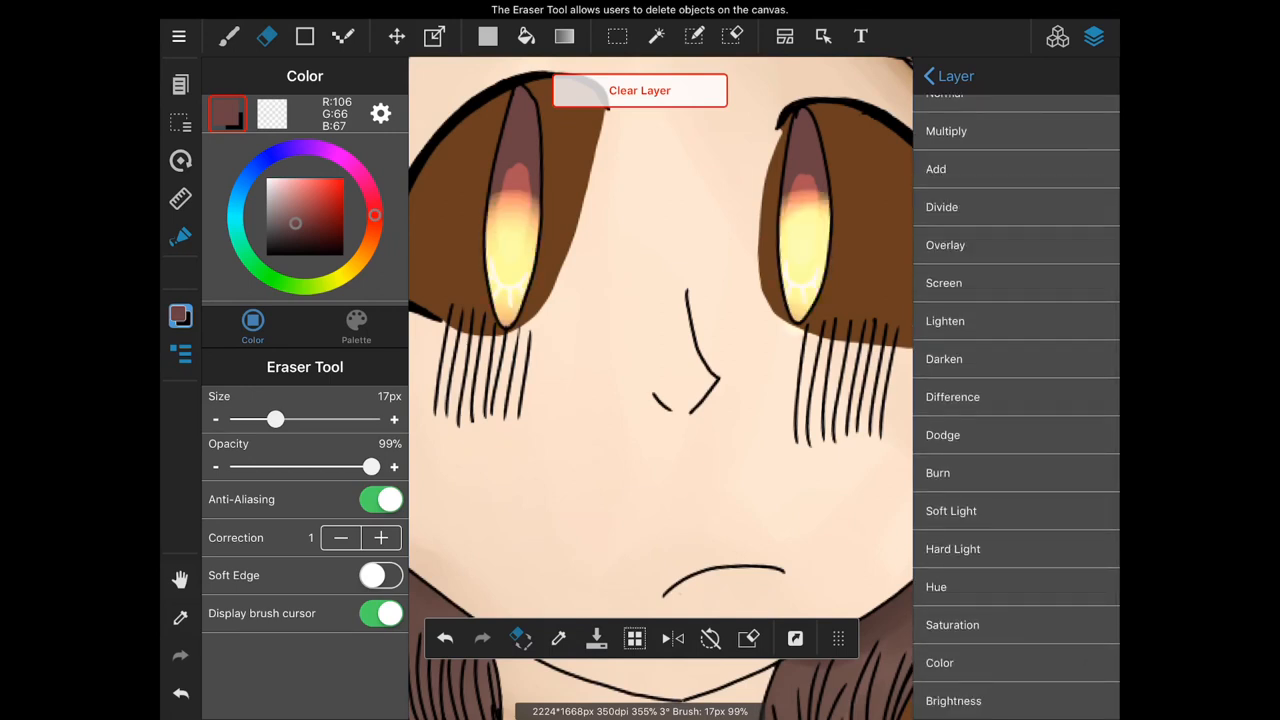
pyautogui.click(928, 76)
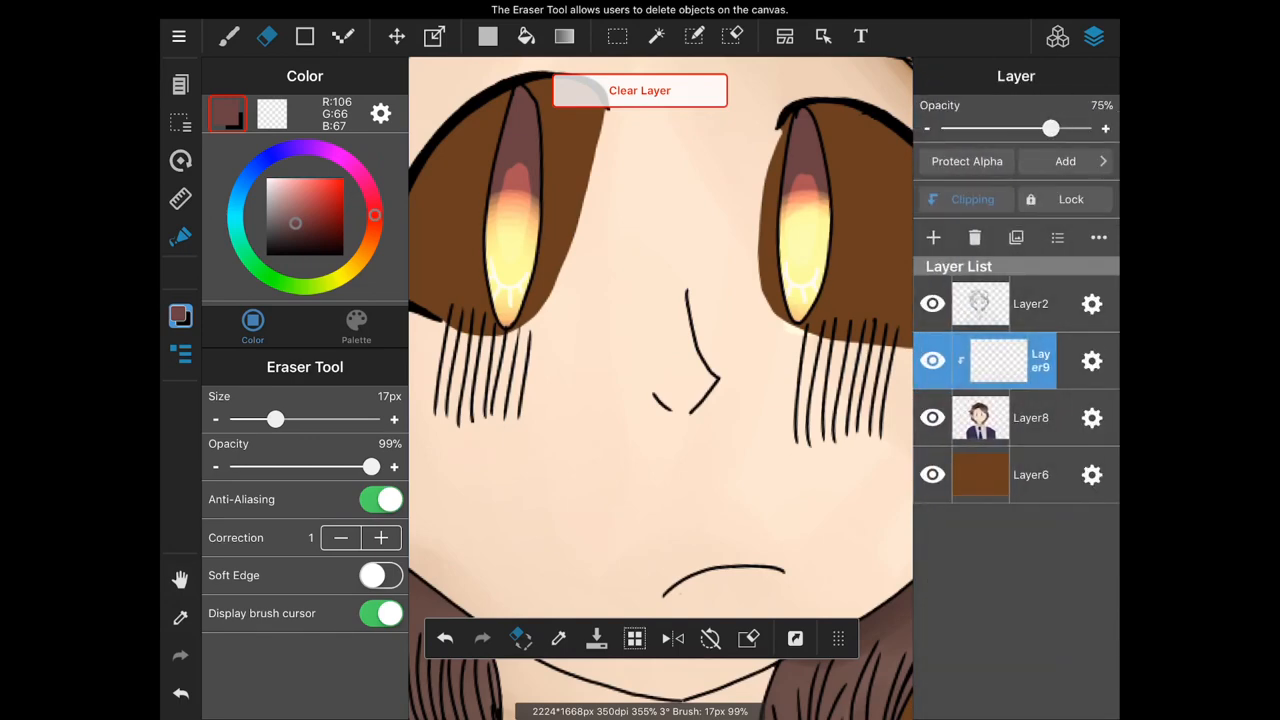
pyautogui.moveTo(1050, 128); pyautogui.dragTo(1040, 128)
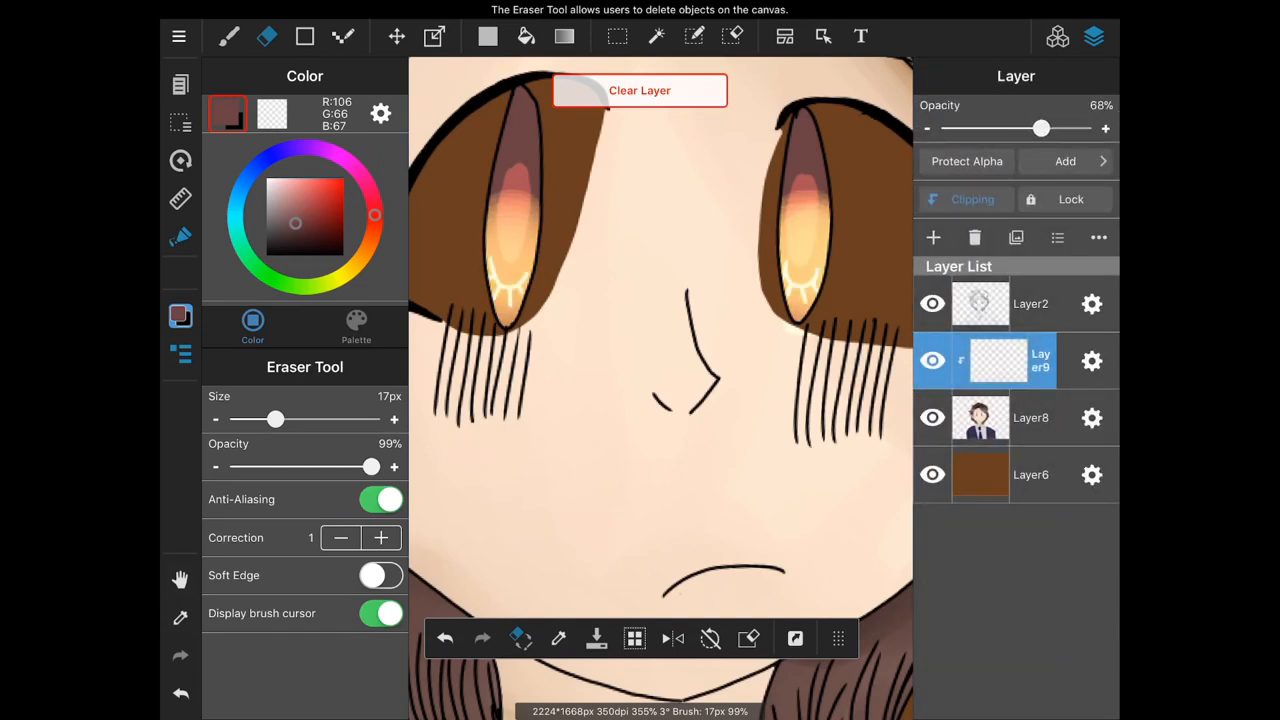